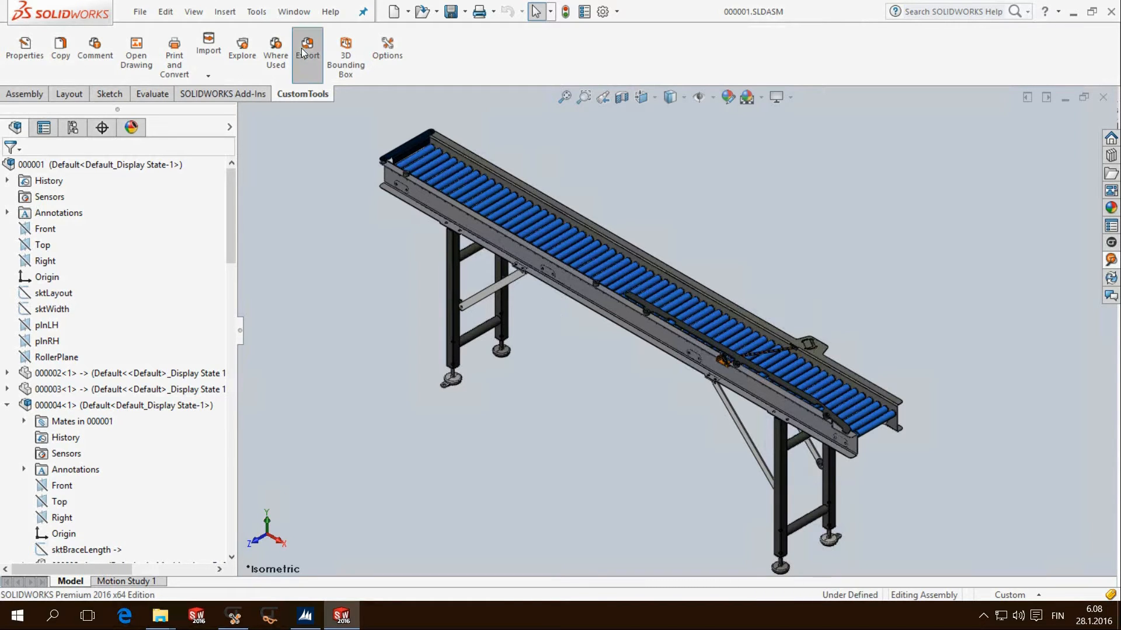
Launch the CustomTools Export for the conveyor assembly with the Dynamics NAV profile.
click(307, 50)
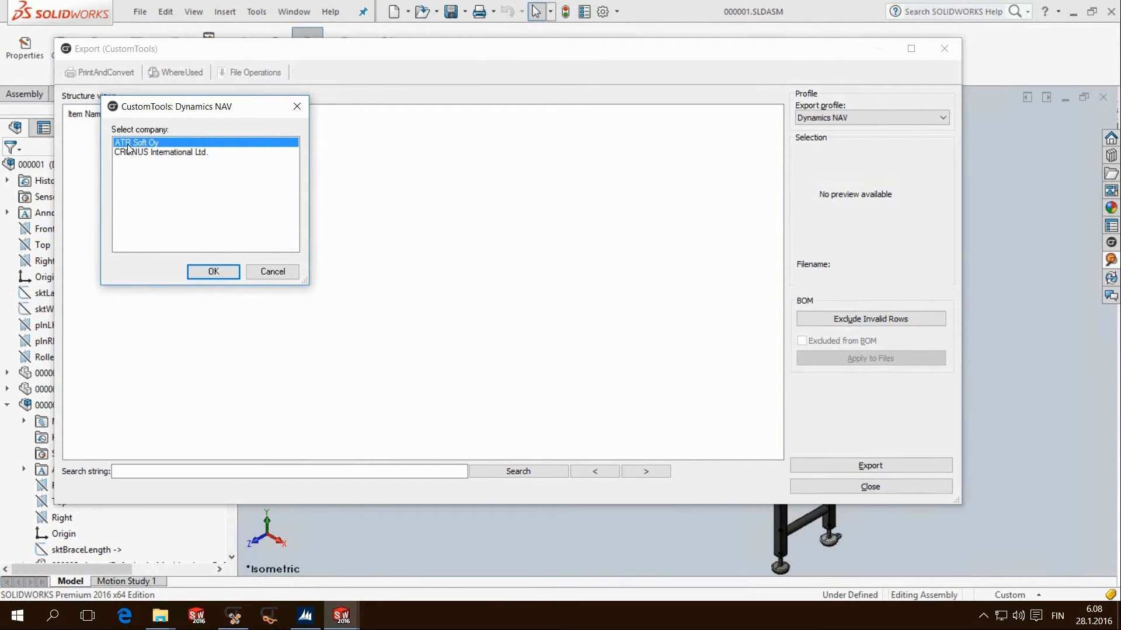
Choose ATR Soft Oy as the export company to list the conveyor structure.
click(212, 272)
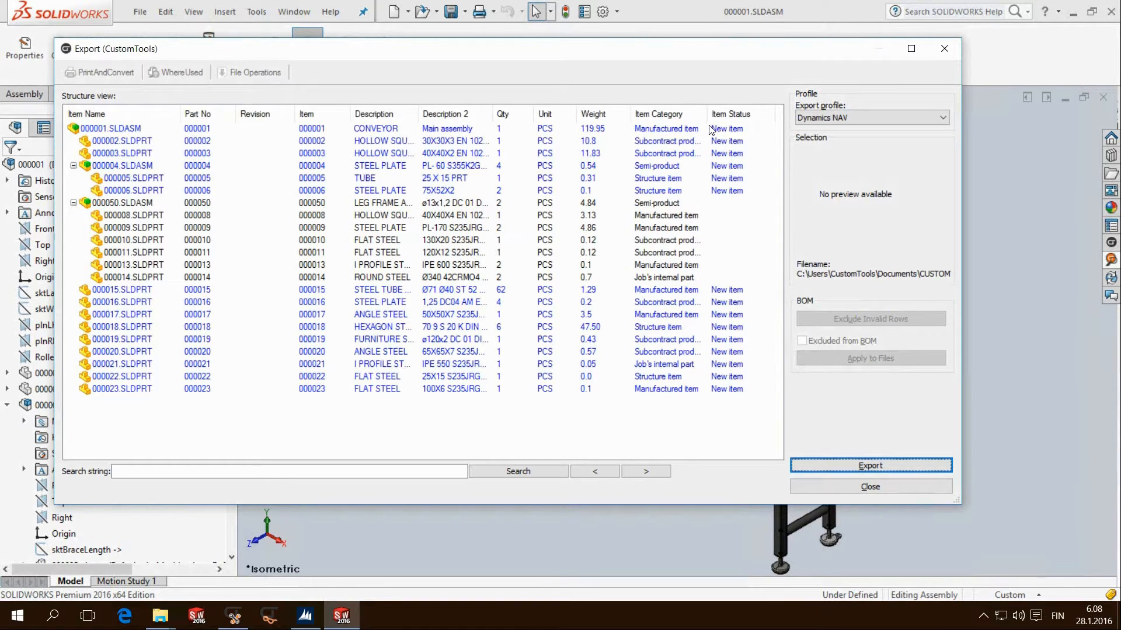
mouse_move(717, 200)
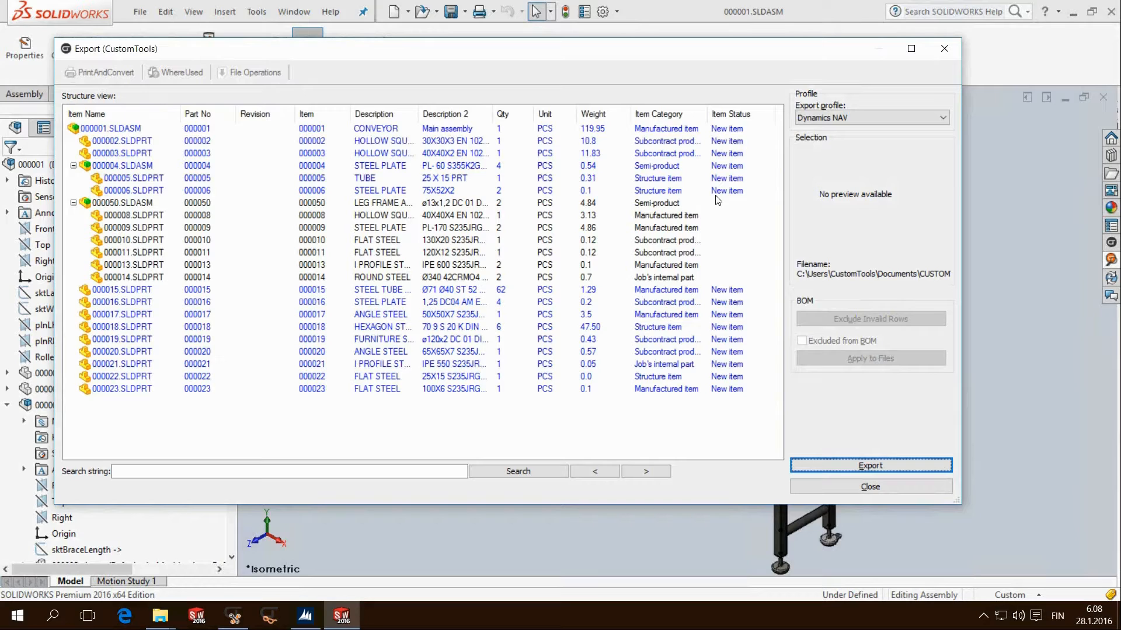
mouse_move(643, 205)
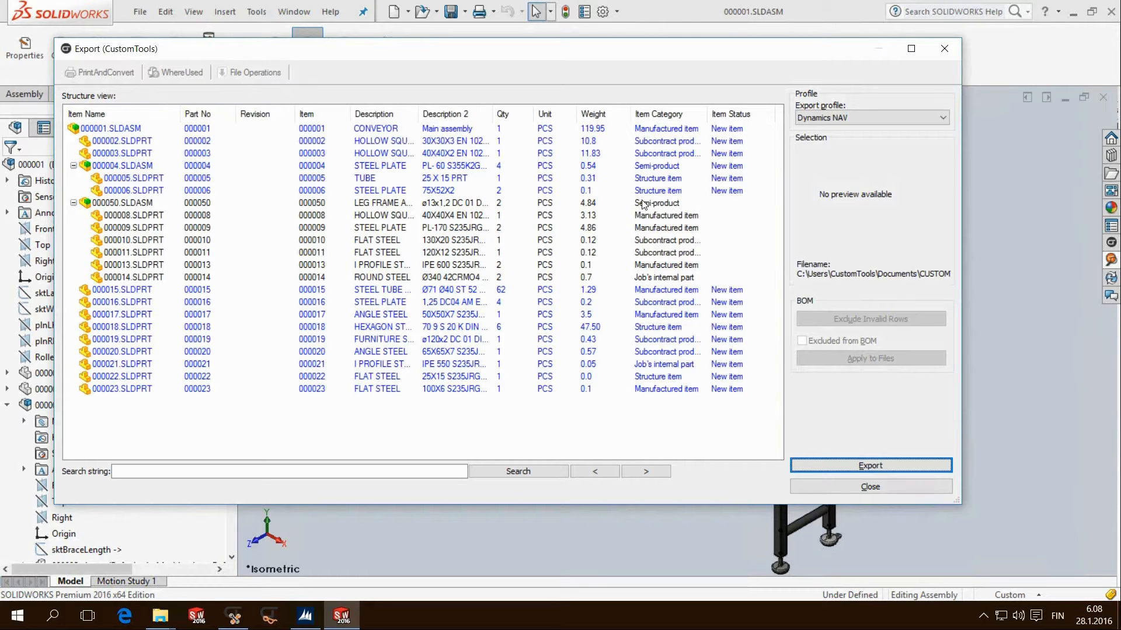
mouse_move(650, 280)
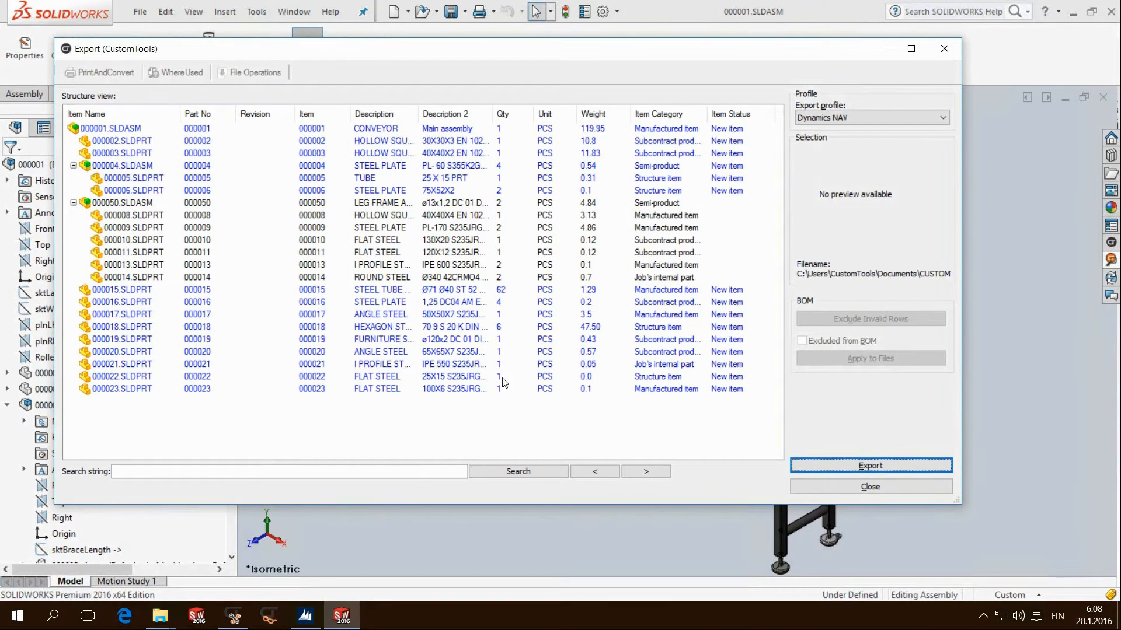
Check the NAV Items list, then export the conveyor items and BOM.
click(869, 466)
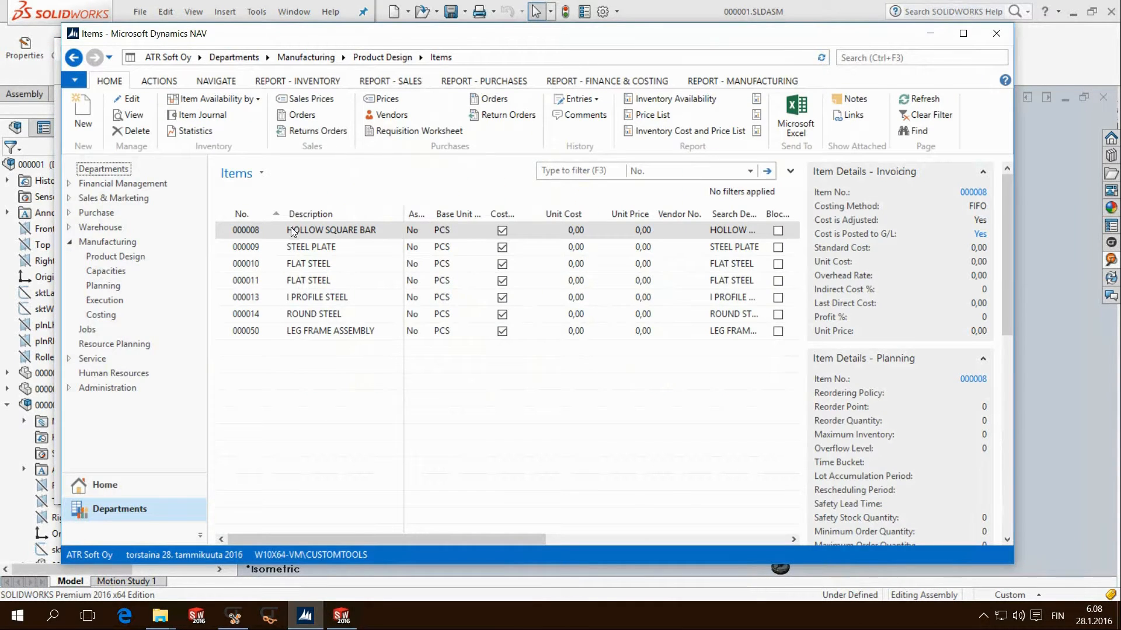
mouse_move(289, 344)
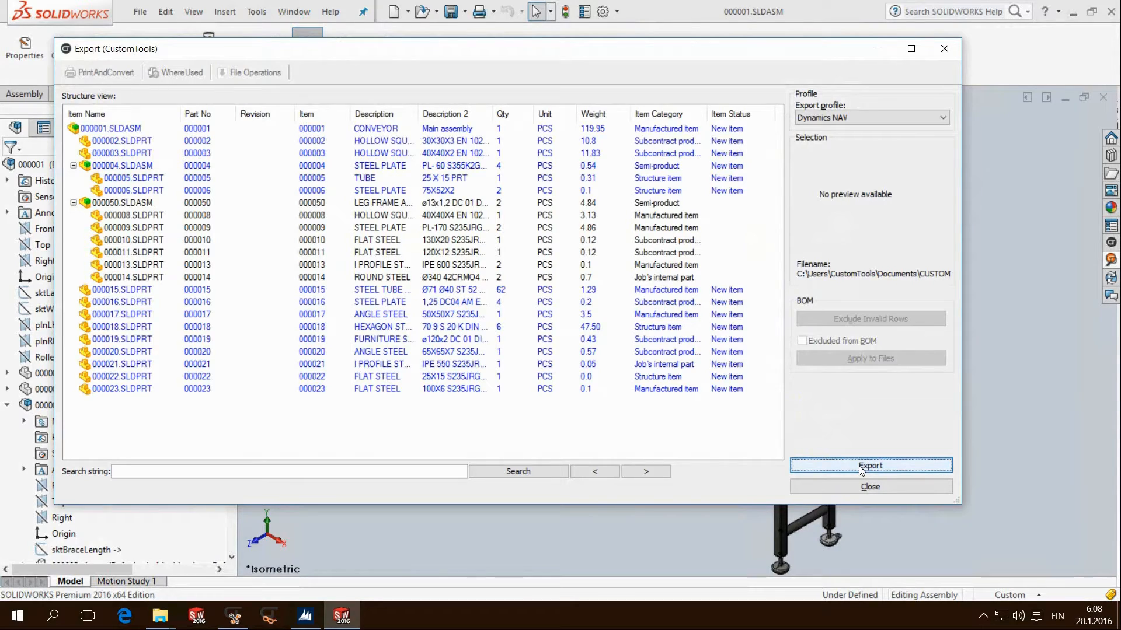
click(870, 465)
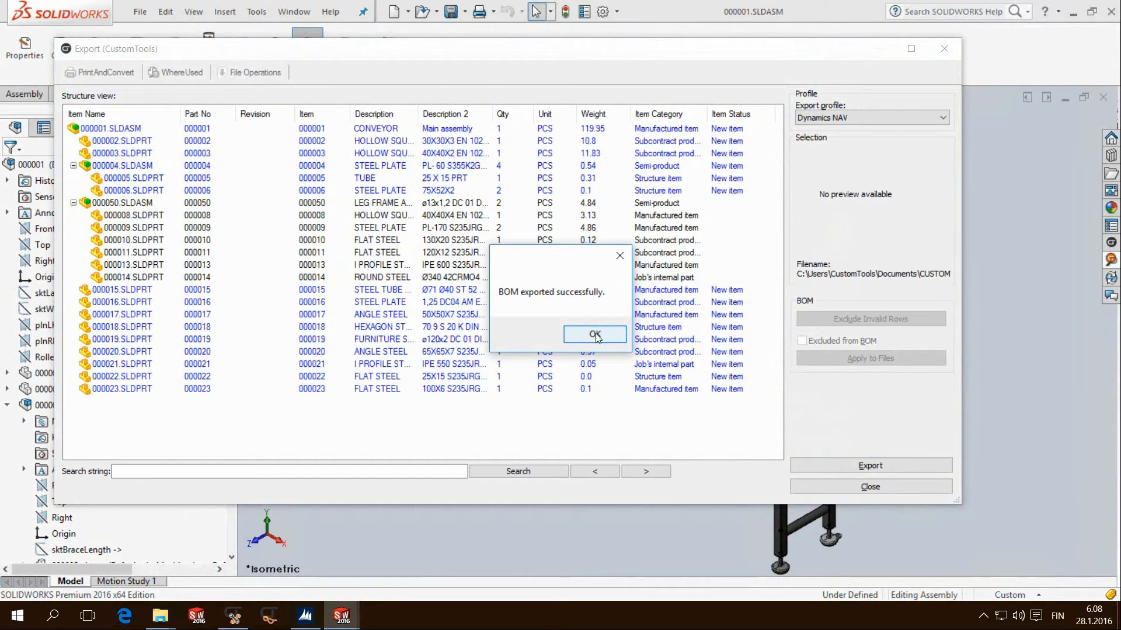
Acknowledge the export success and refresh NAV Items to show 000001 CONVEYOR.
click(594, 336)
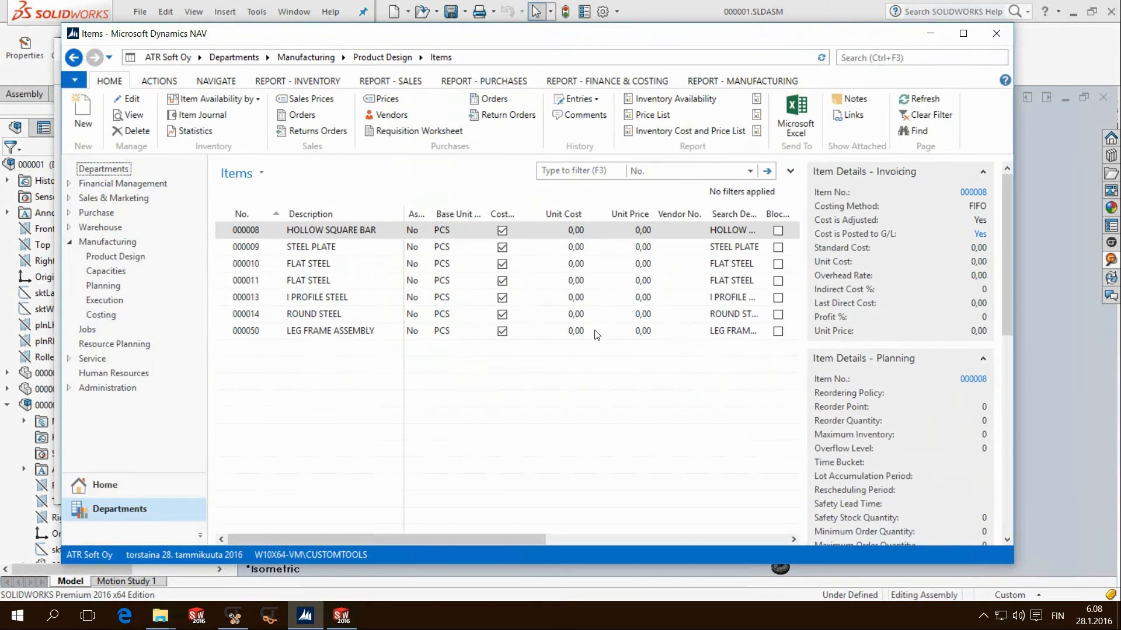
mouse_move(300, 234)
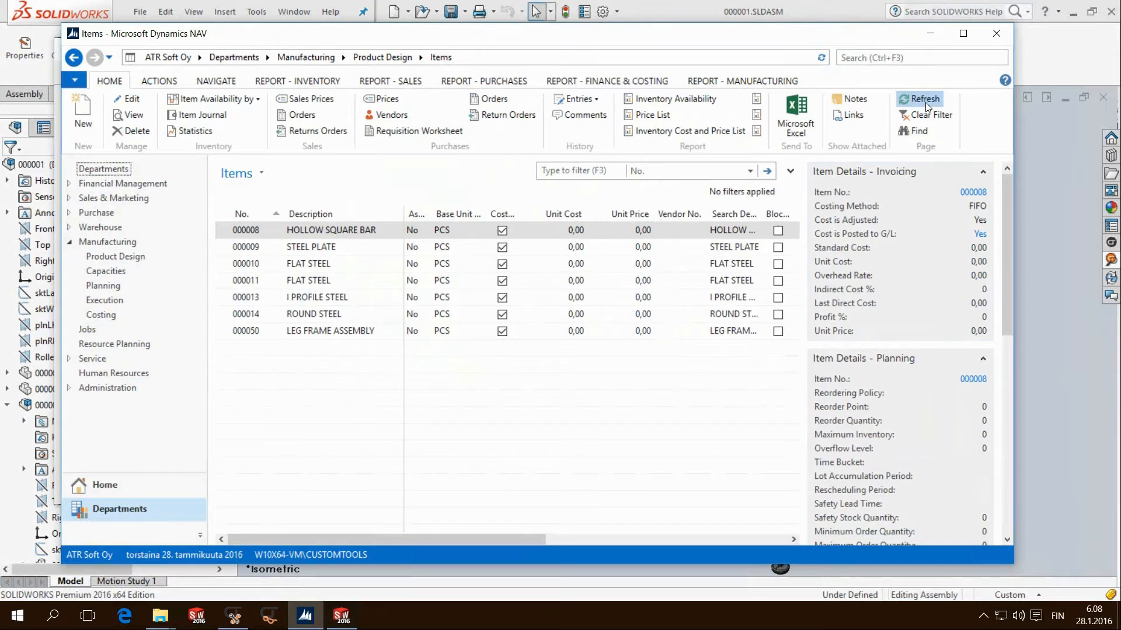
click(921, 99)
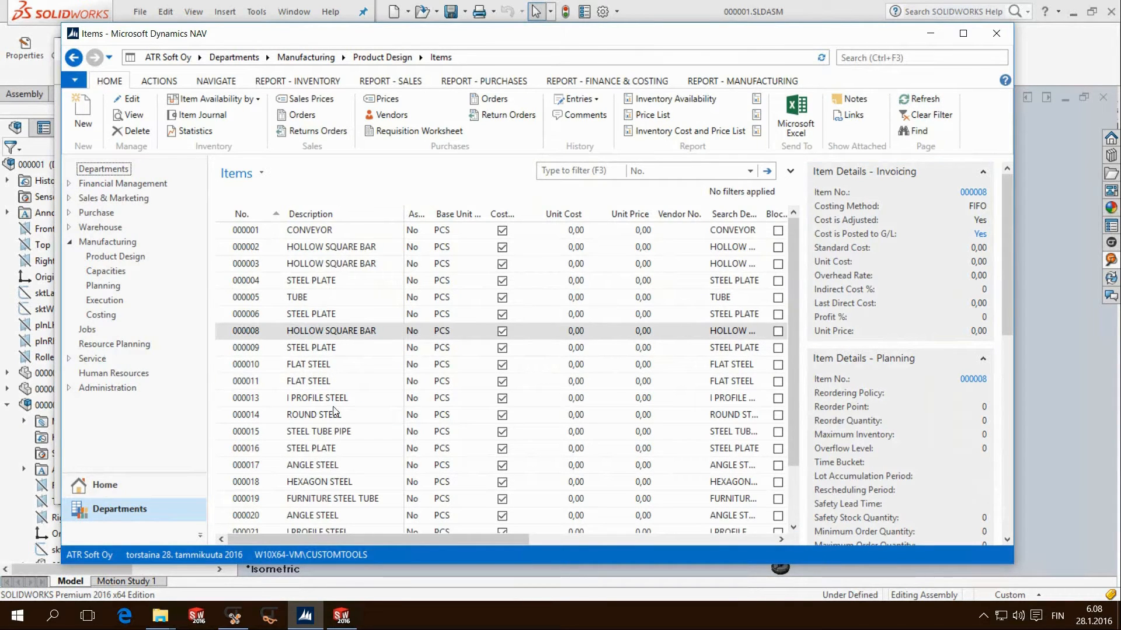
mouse_move(318, 239)
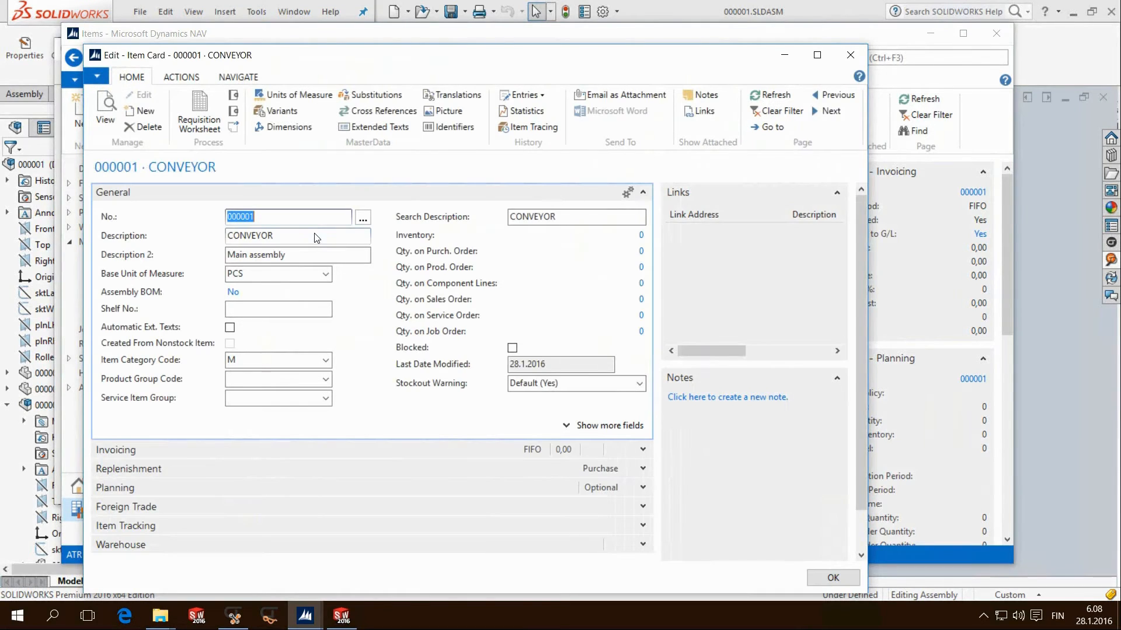
mouse_move(112, 220)
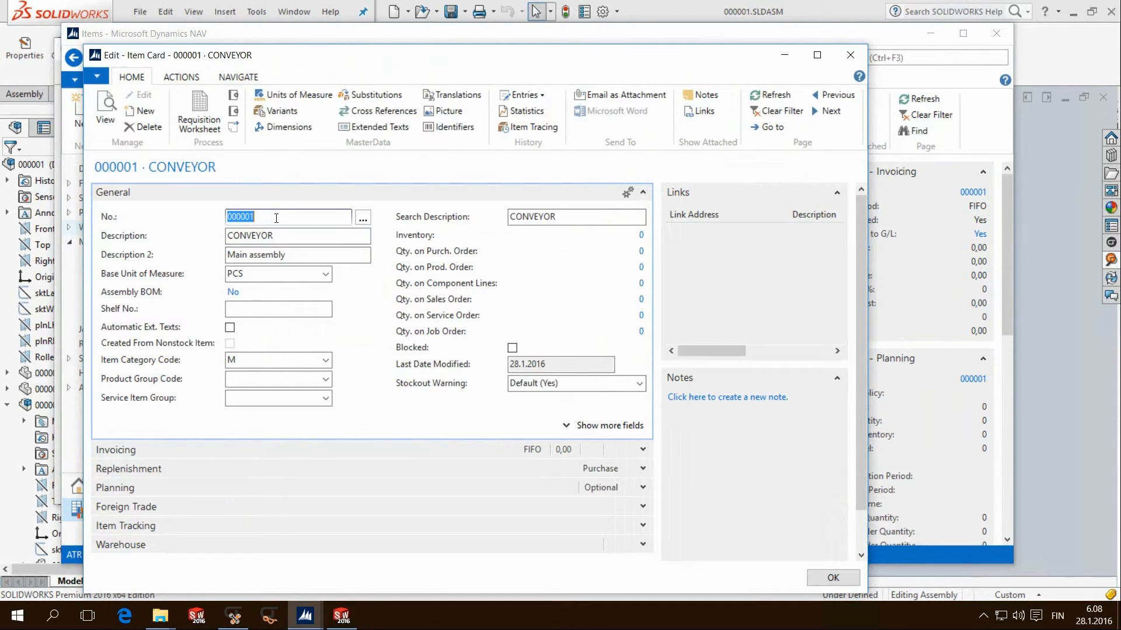
mouse_move(166, 288)
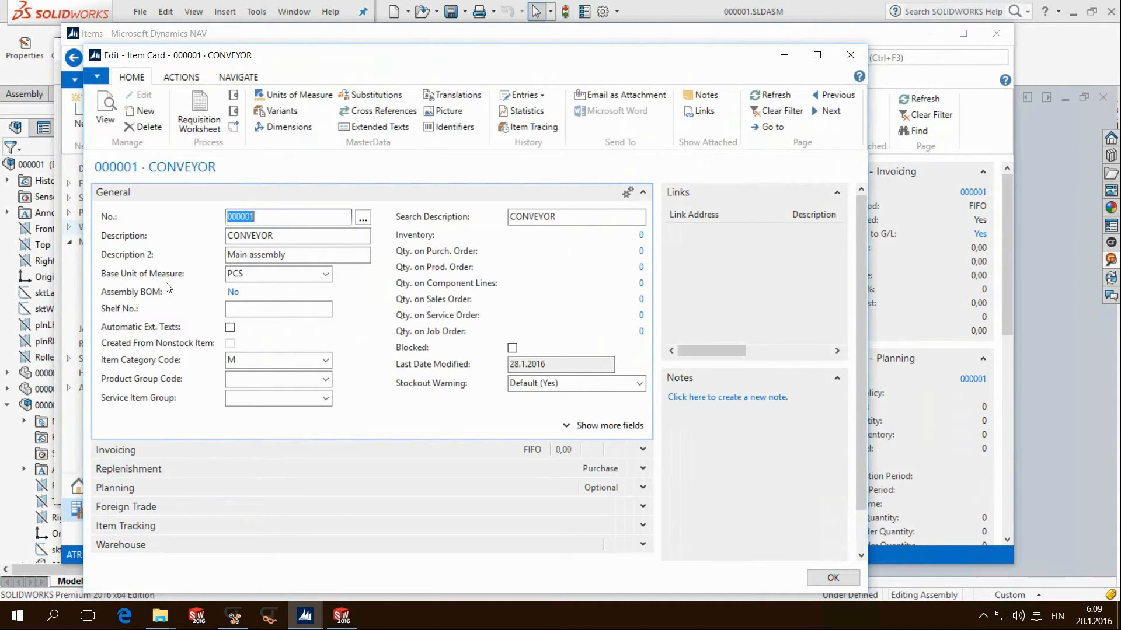
View the exported conveyor picture on item 000001, then close the item card.
click(443, 111)
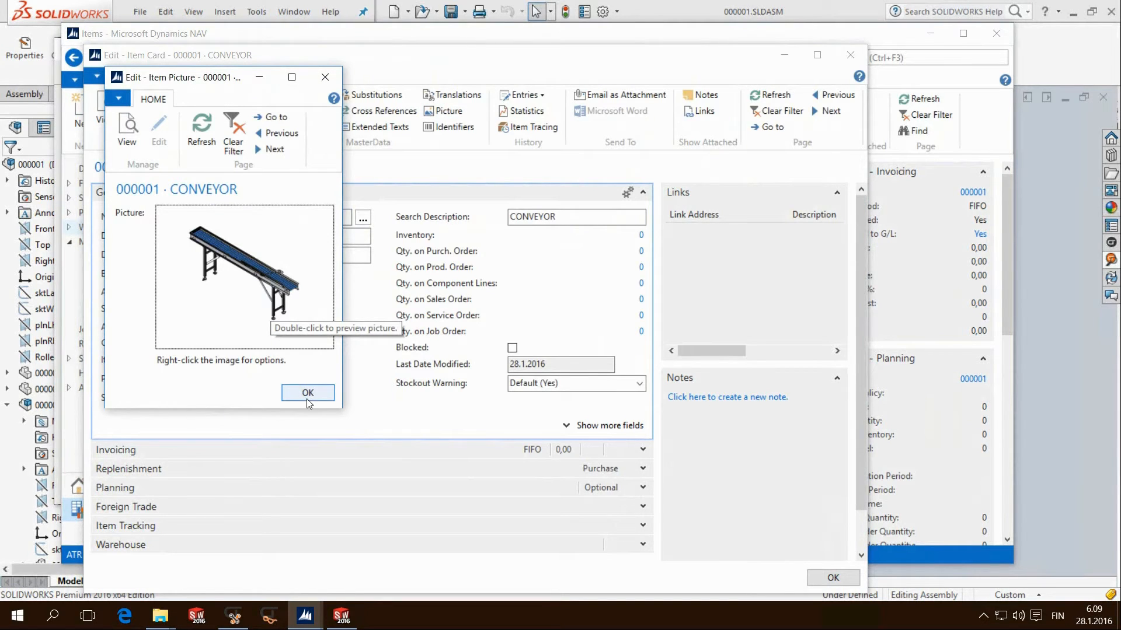
click(308, 392)
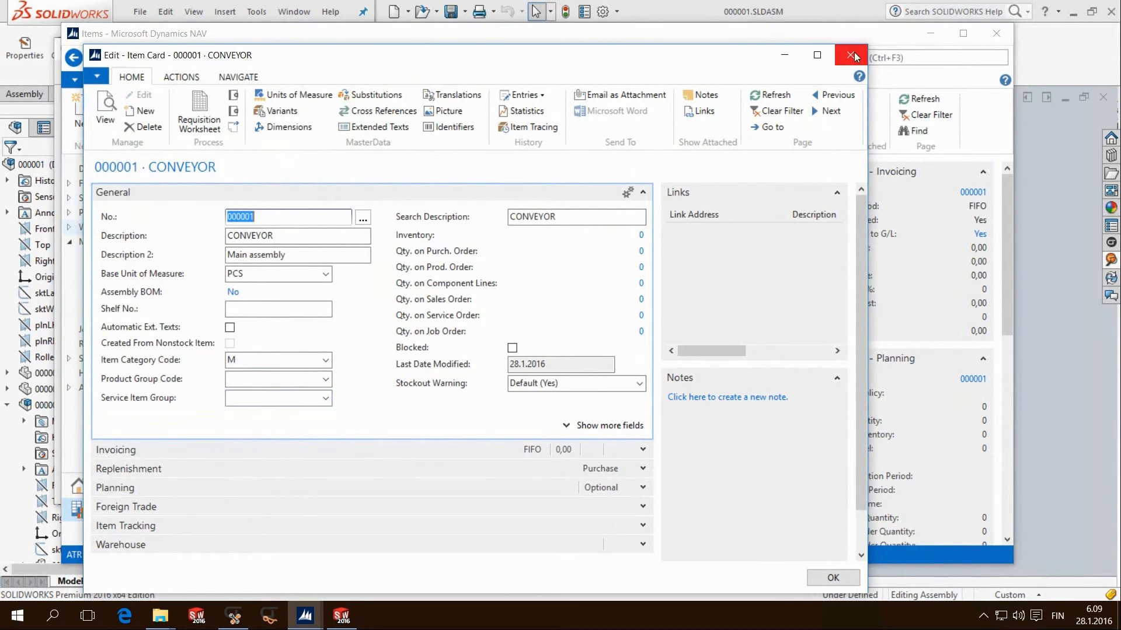
click(852, 57)
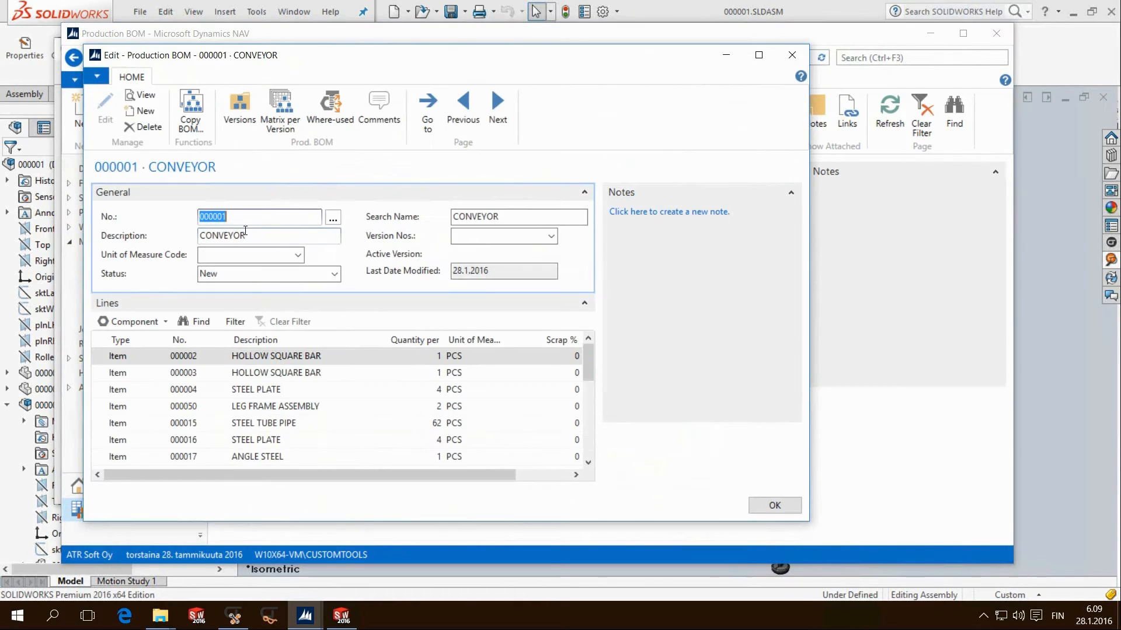
Review and close the 000001 CONVEYOR production BOM lines.
click(773, 506)
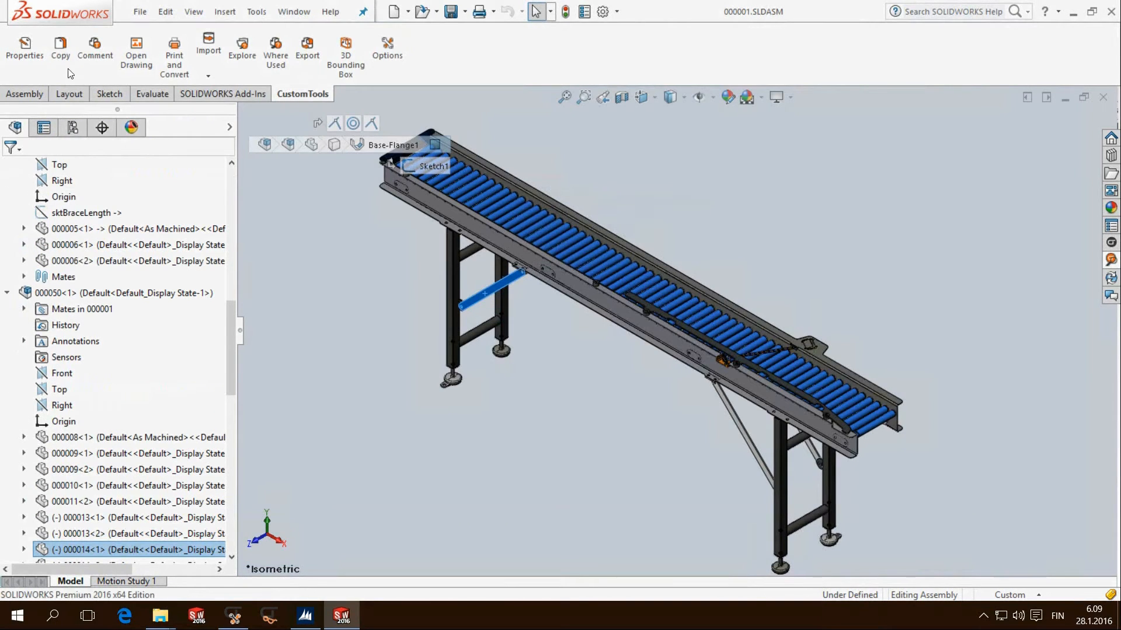
Edit the ROUND STEEL description in part 000014's custom properties.
click(24, 52)
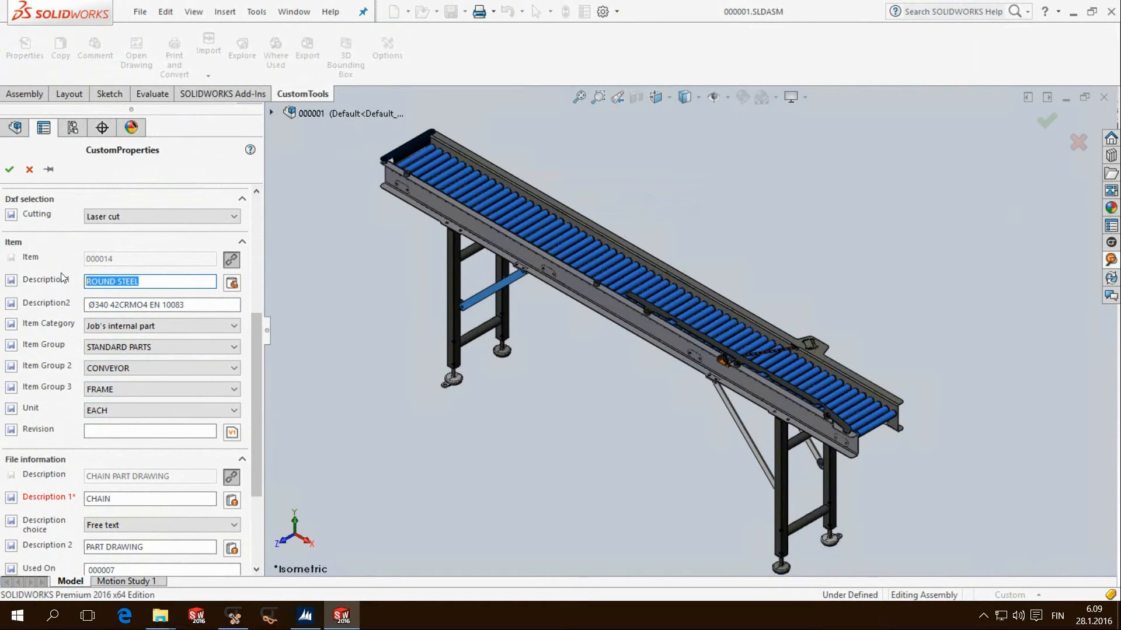
click(9, 169)
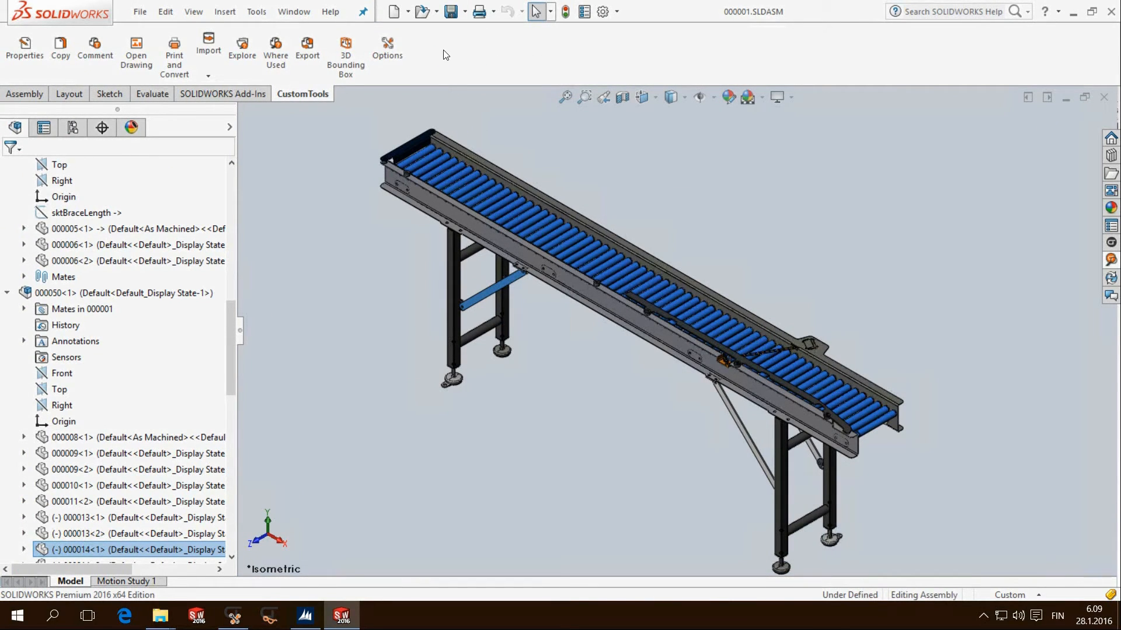
Re-export the conveyor to ATR Soft Oy, sending 000014 as updated SIDE BAR.
click(306, 52)
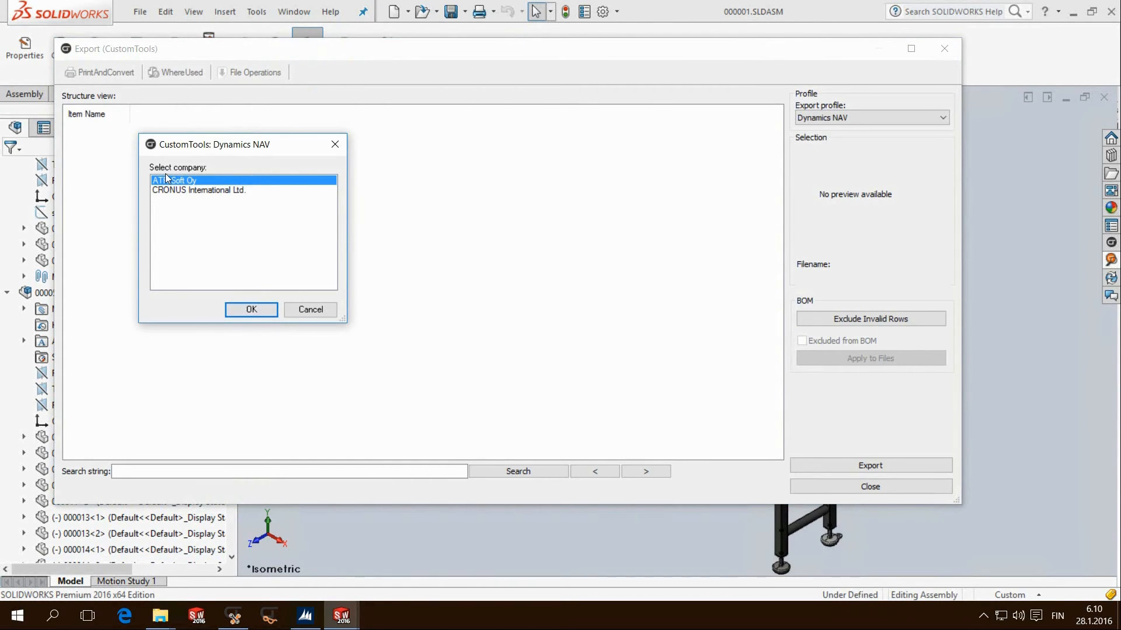
click(251, 310)
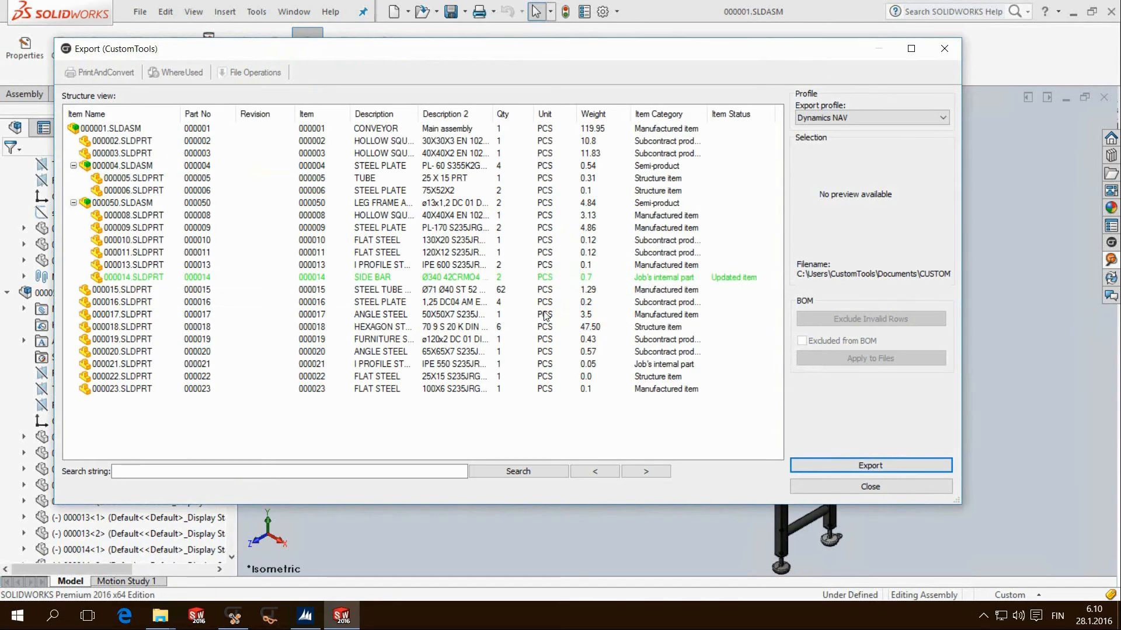
click(869, 487)
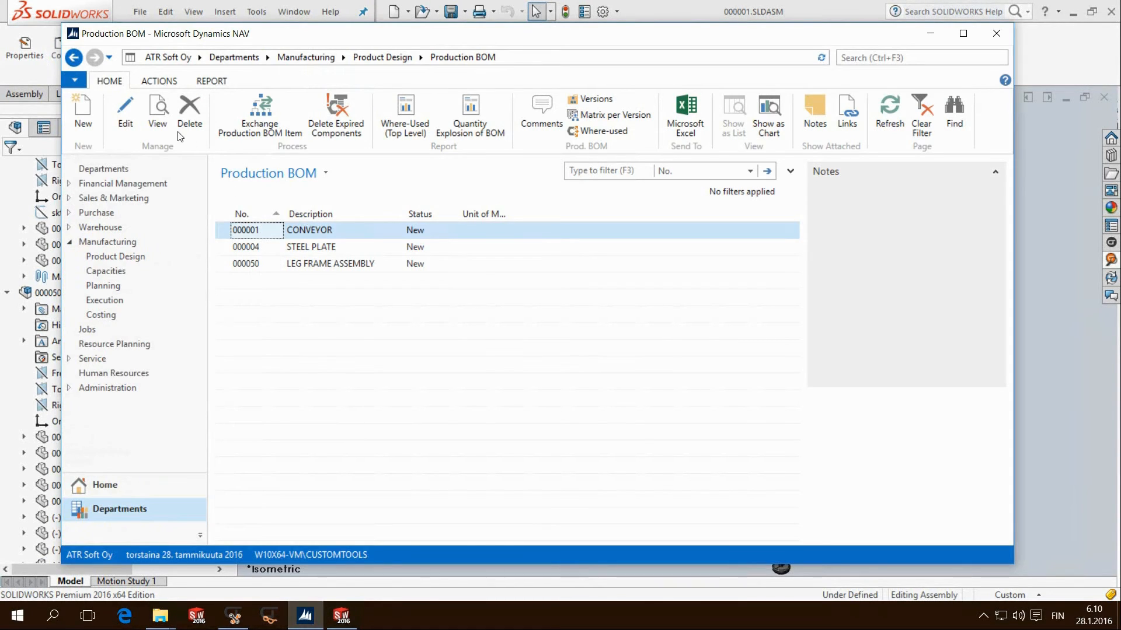
Go back from the Production BOM list to NAV's Product Design page.
click(73, 58)
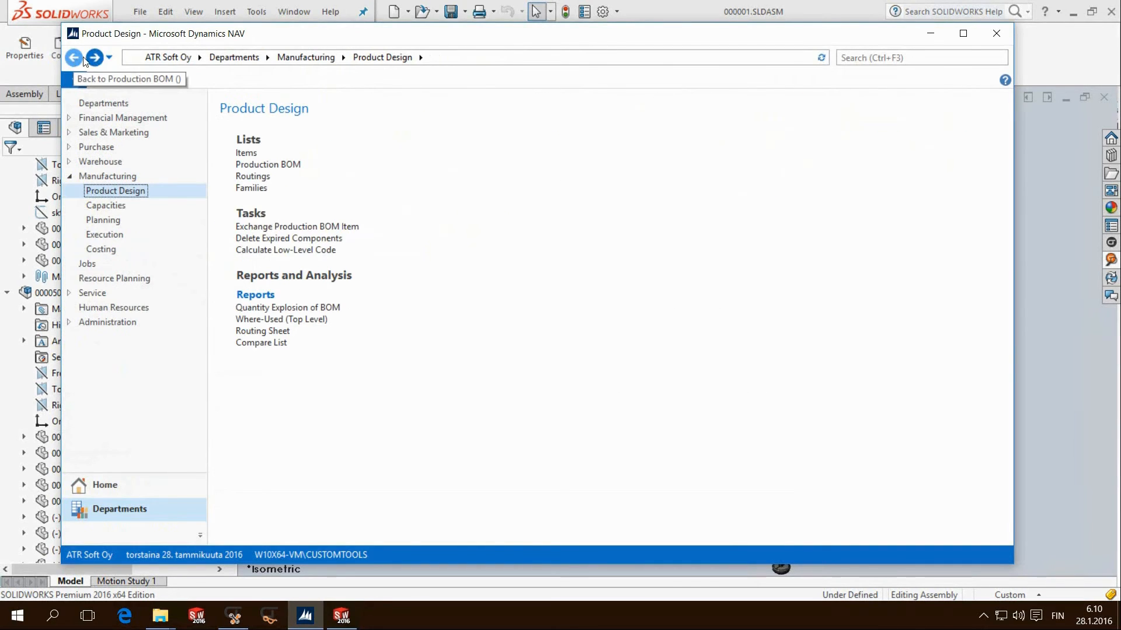
click(246, 152)
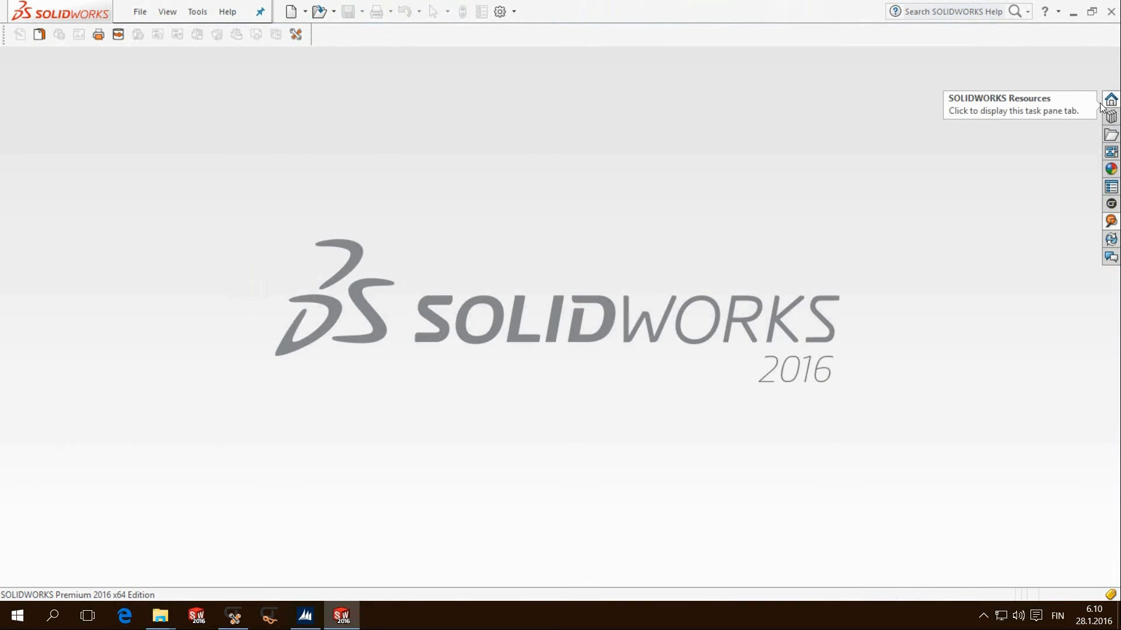
Run CustomTools Export from the task pane and choose ATR Soft Oy.
click(1110, 221)
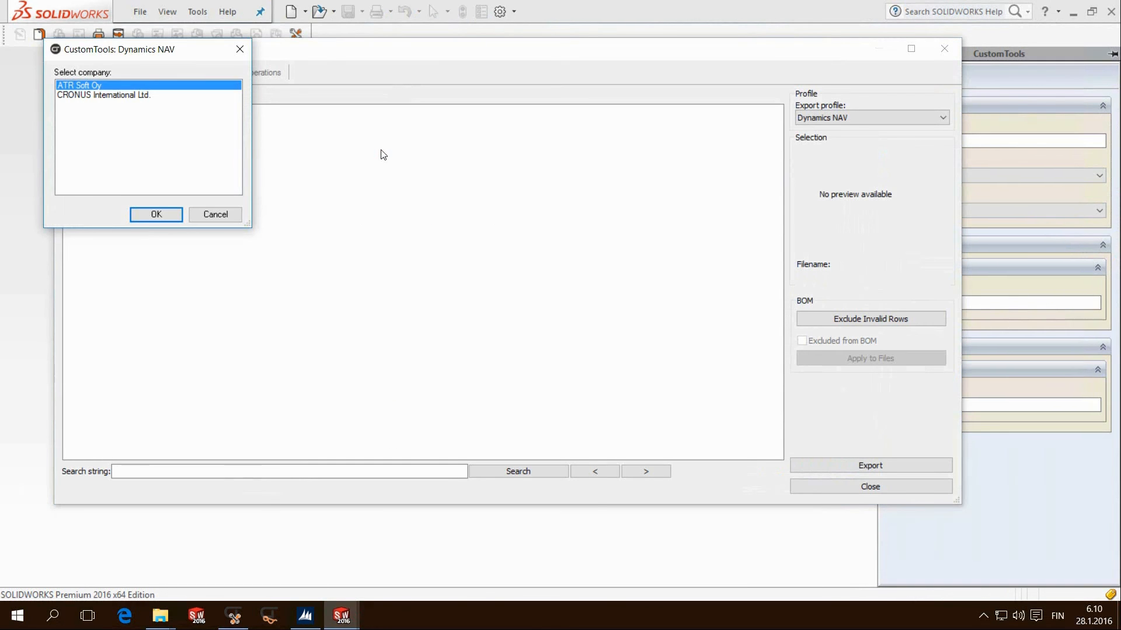
click(156, 214)
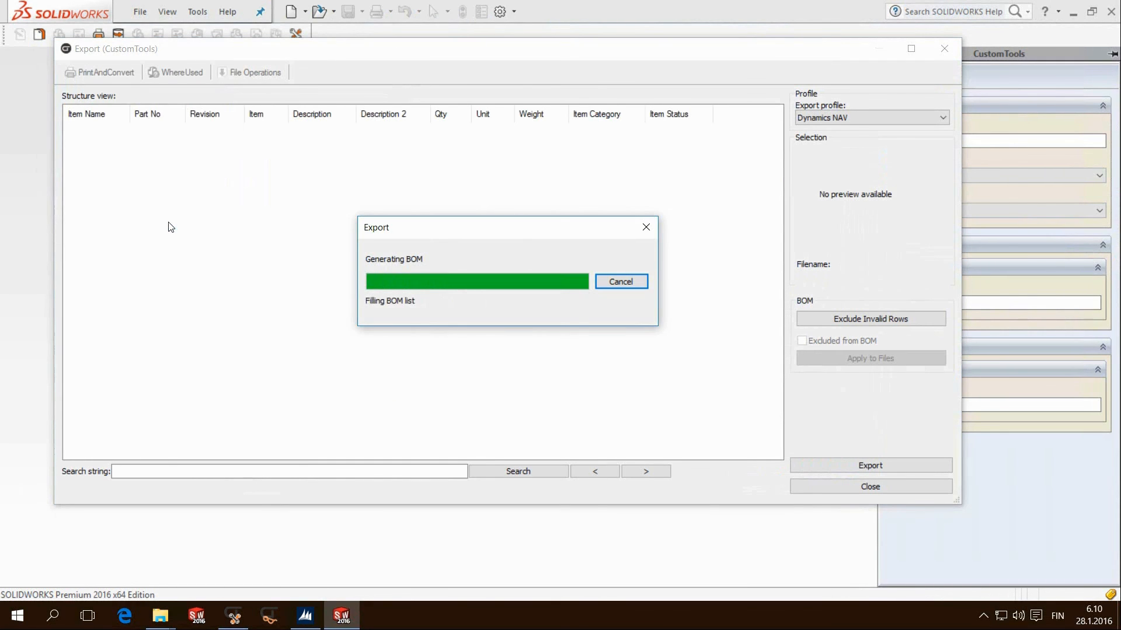